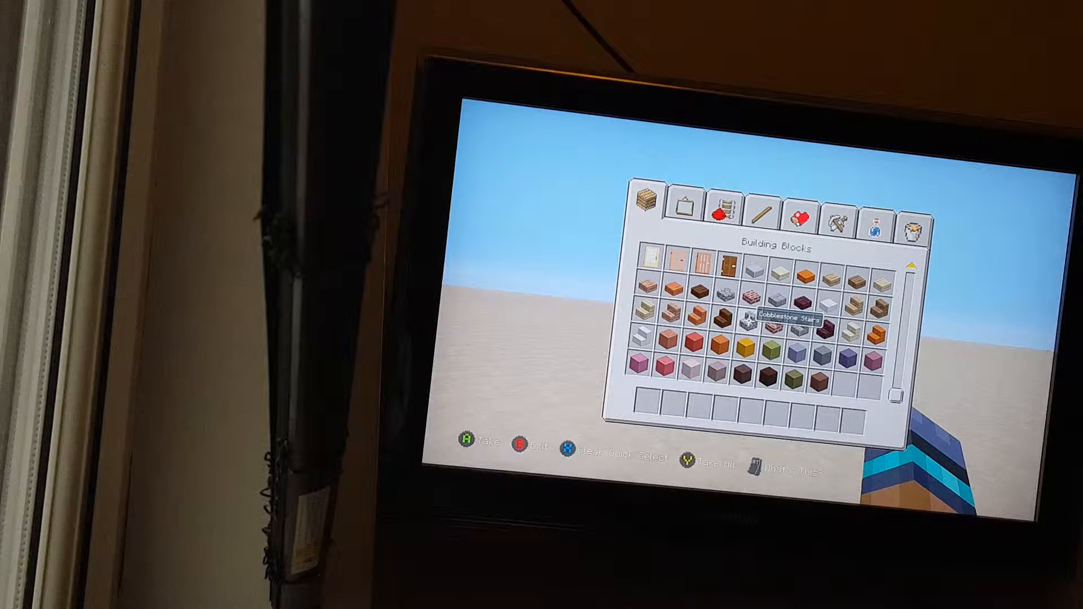
Browse the creative tabs, then add a piston and two stacks of redstone to the hotbar
{"action": "left_click", "coordinate": [686, 206]}
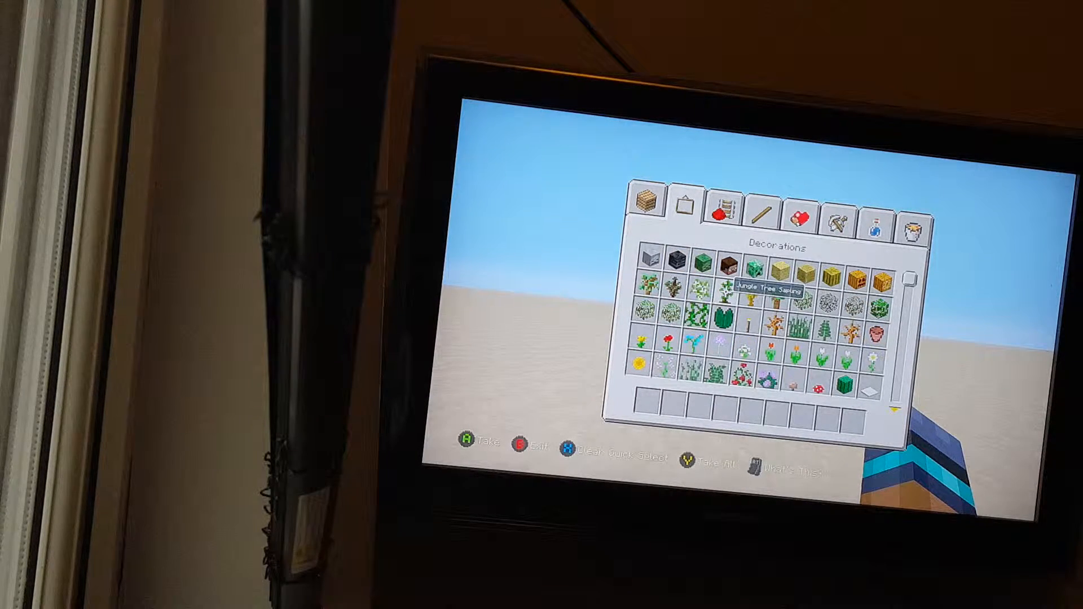
{"action": "left_click", "coordinate": [726, 209]}
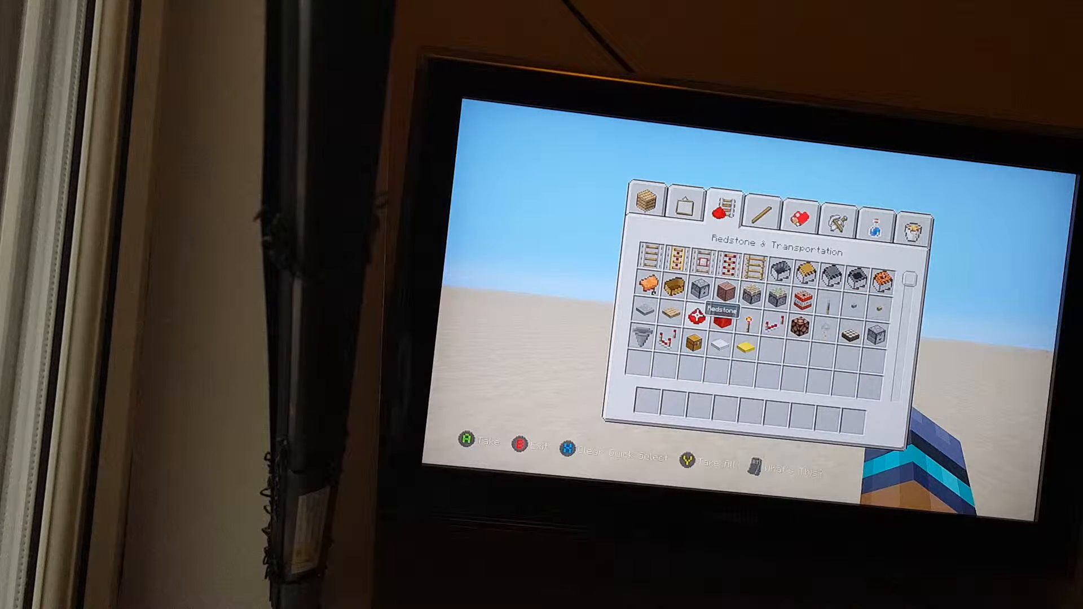
{"action": "left_click", "coordinate": [762, 214]}
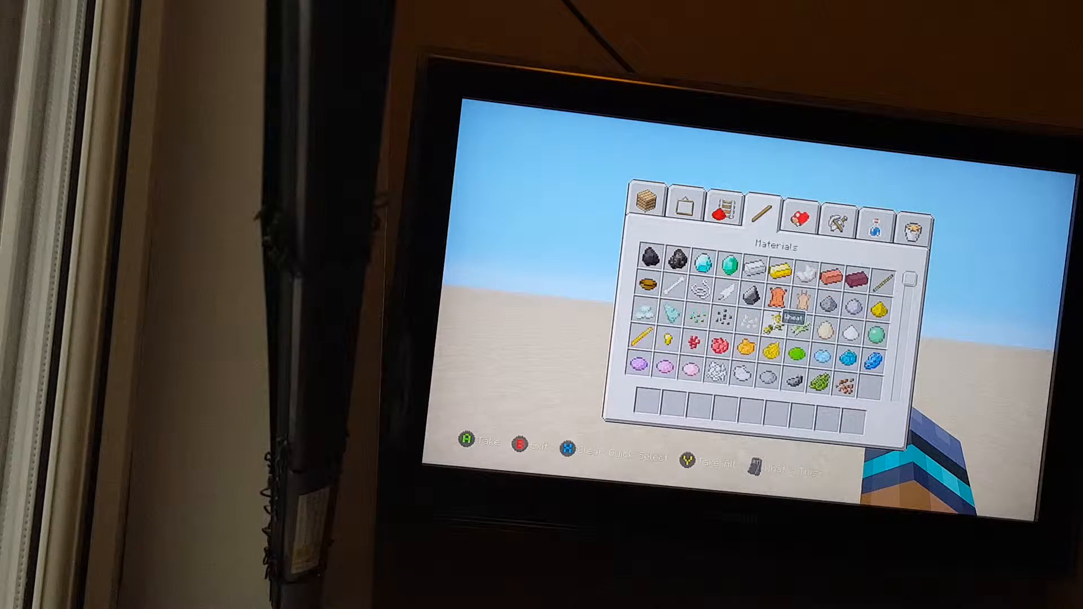
{"action": "left_click", "coordinate": [686, 208]}
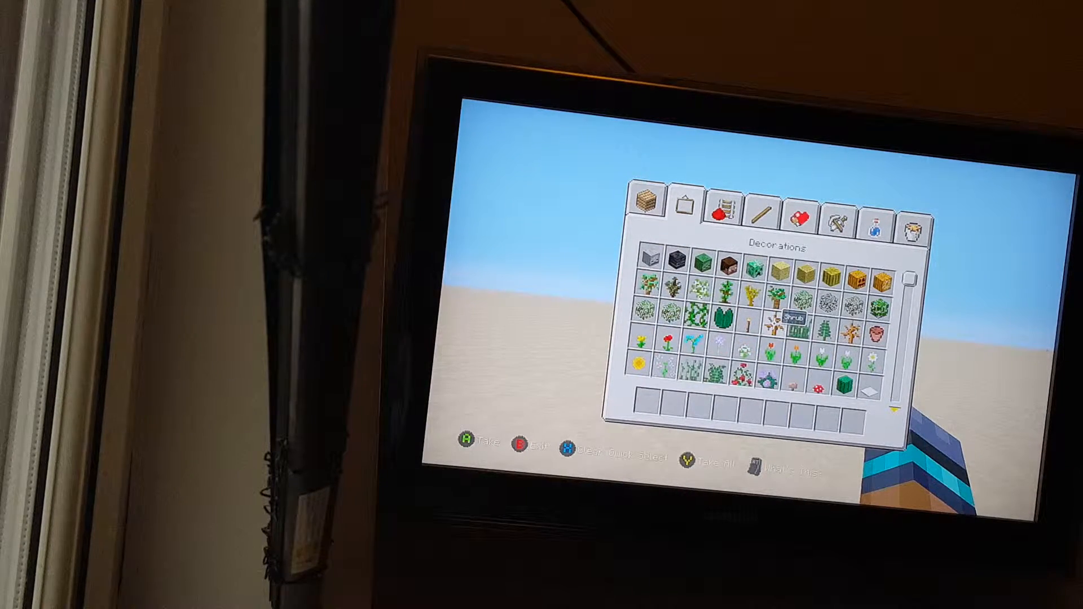
{"action": "left_click", "coordinate": [646, 200]}
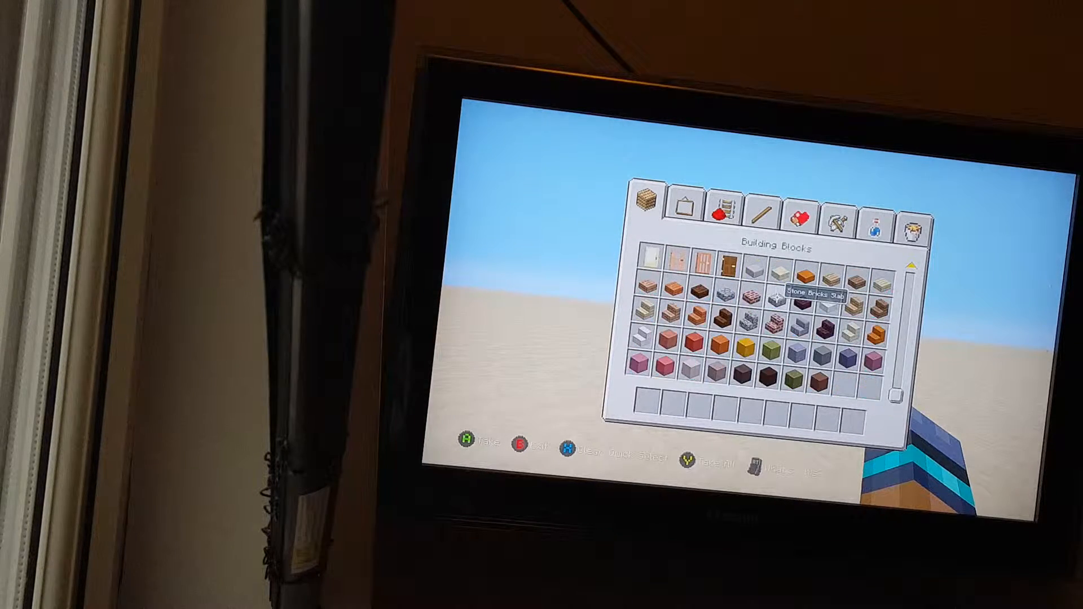
{"action": "left_click", "coordinate": [723, 206]}
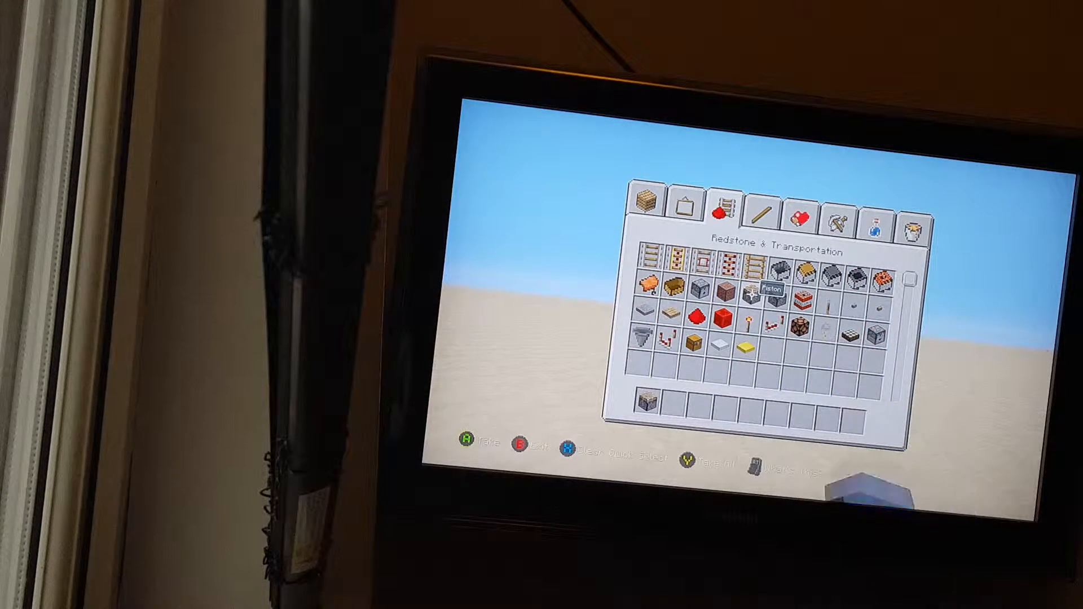
{"action": "left_click", "coordinate": [650, 207]}
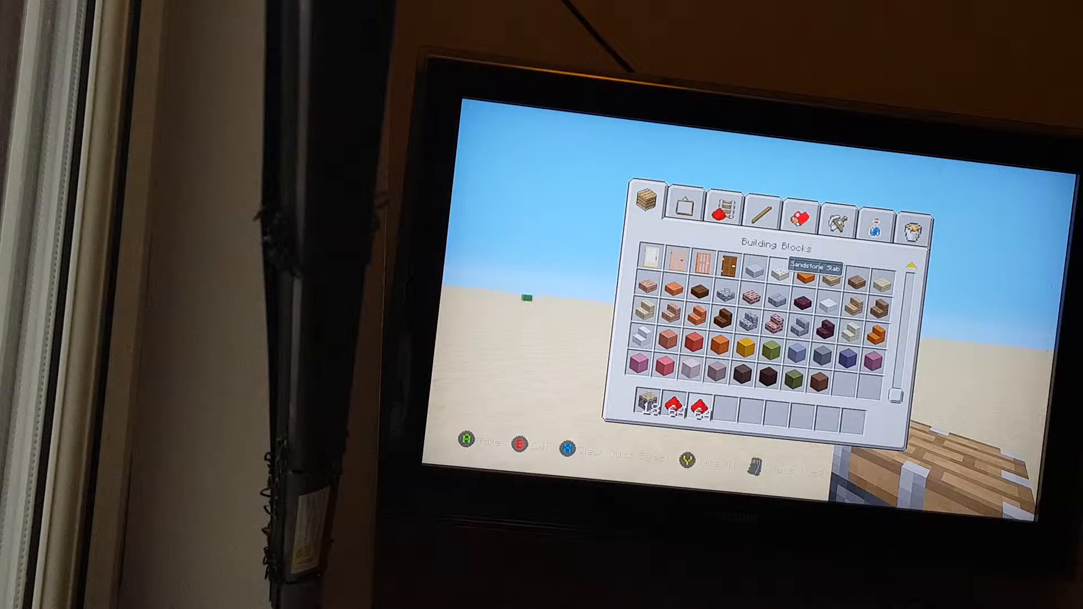